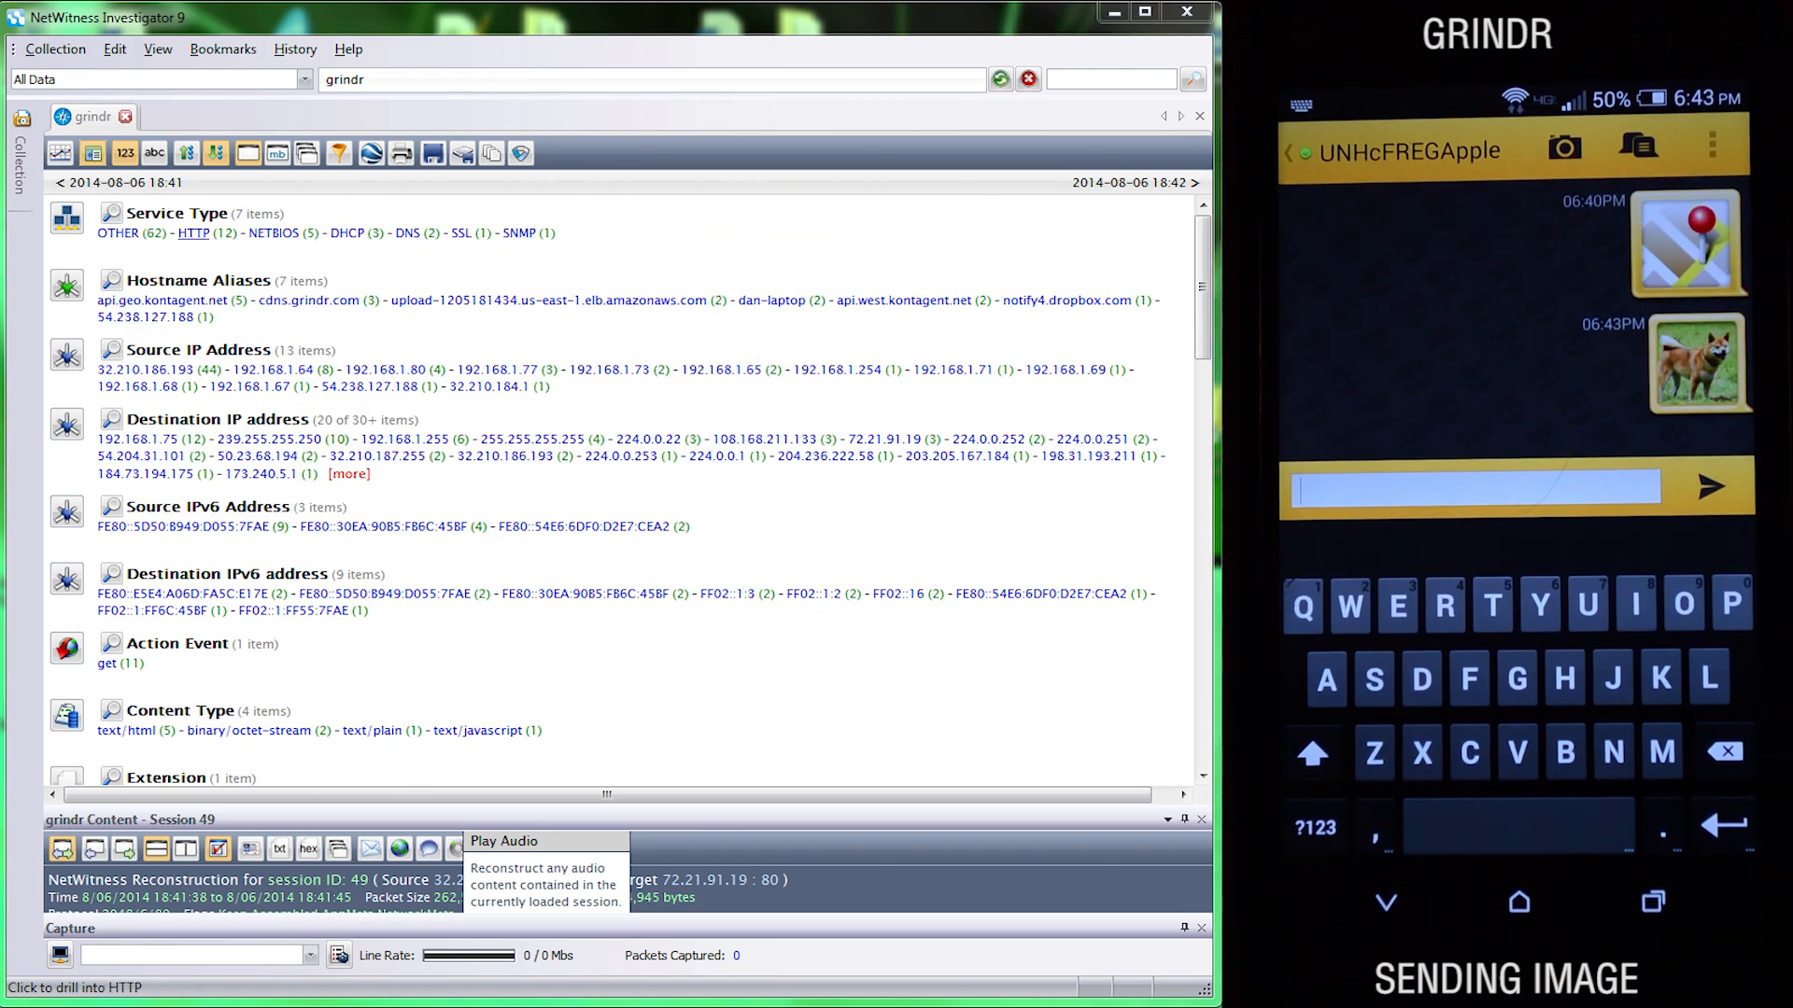
Step: View the recovered image thumbnails, including the second 960x150 picture, while the live capture runs
{"action": "left_click", "coordinate": [192, 234]}
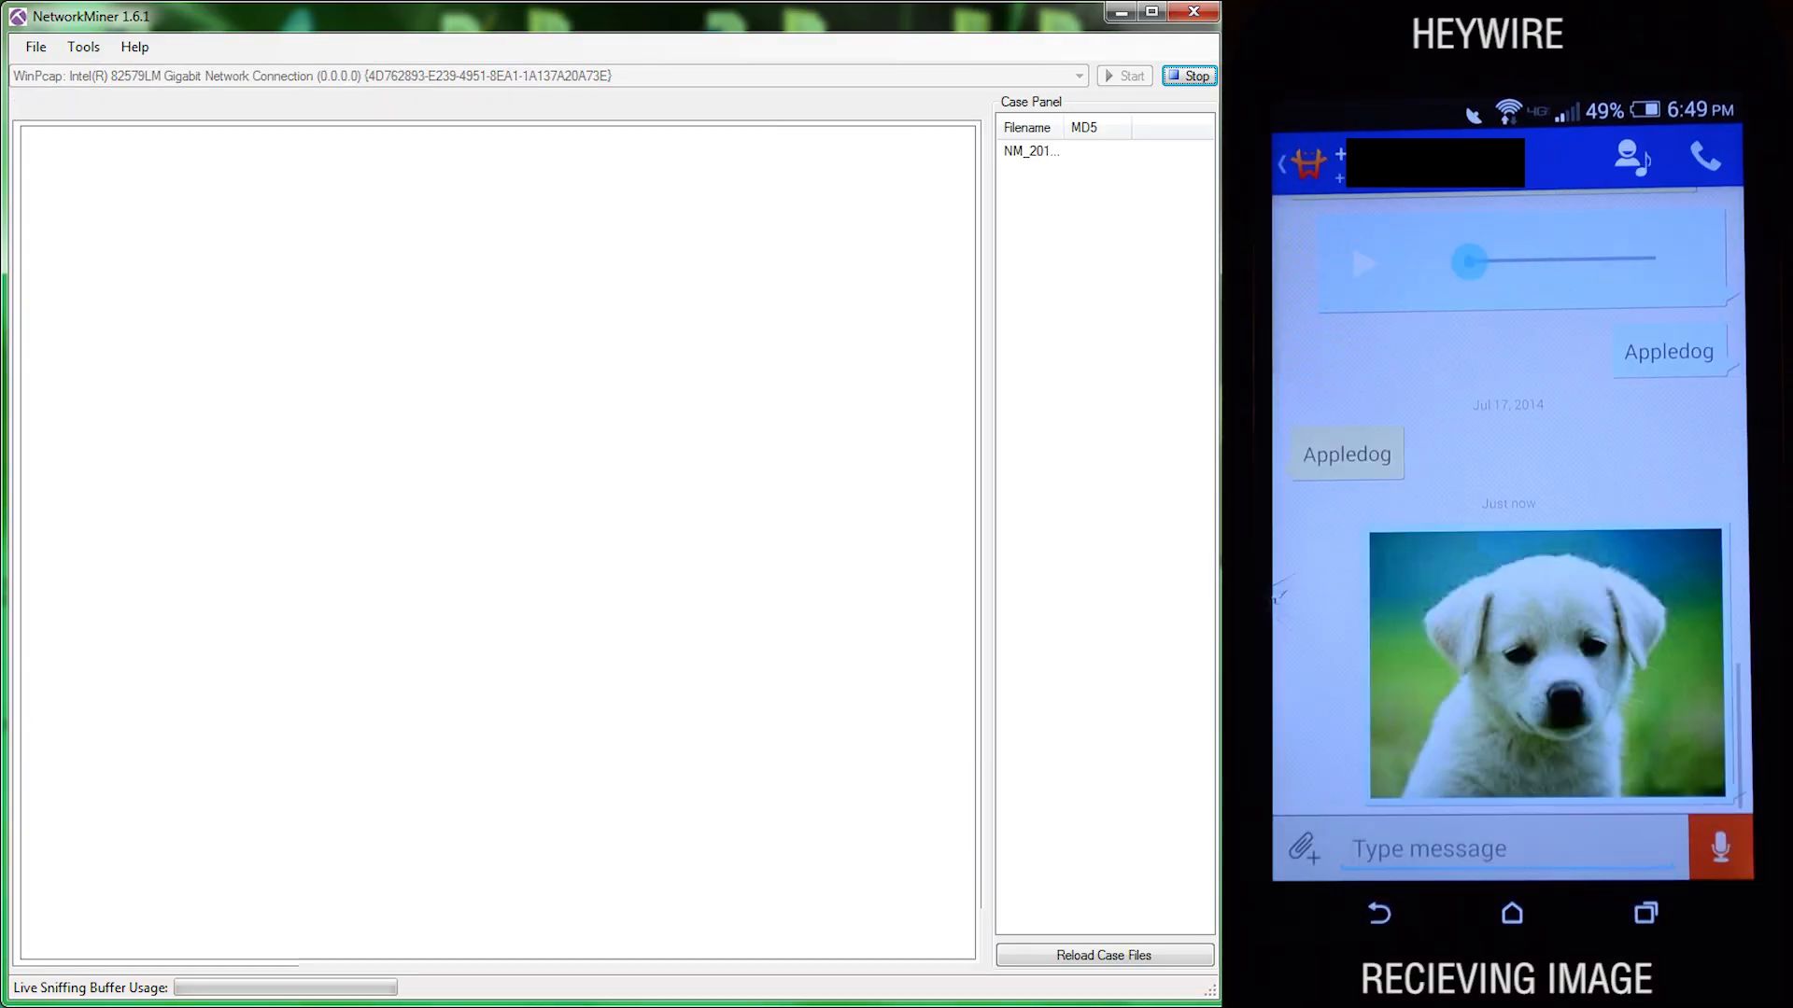
{"action": "left_click", "coordinate": [241, 110]}
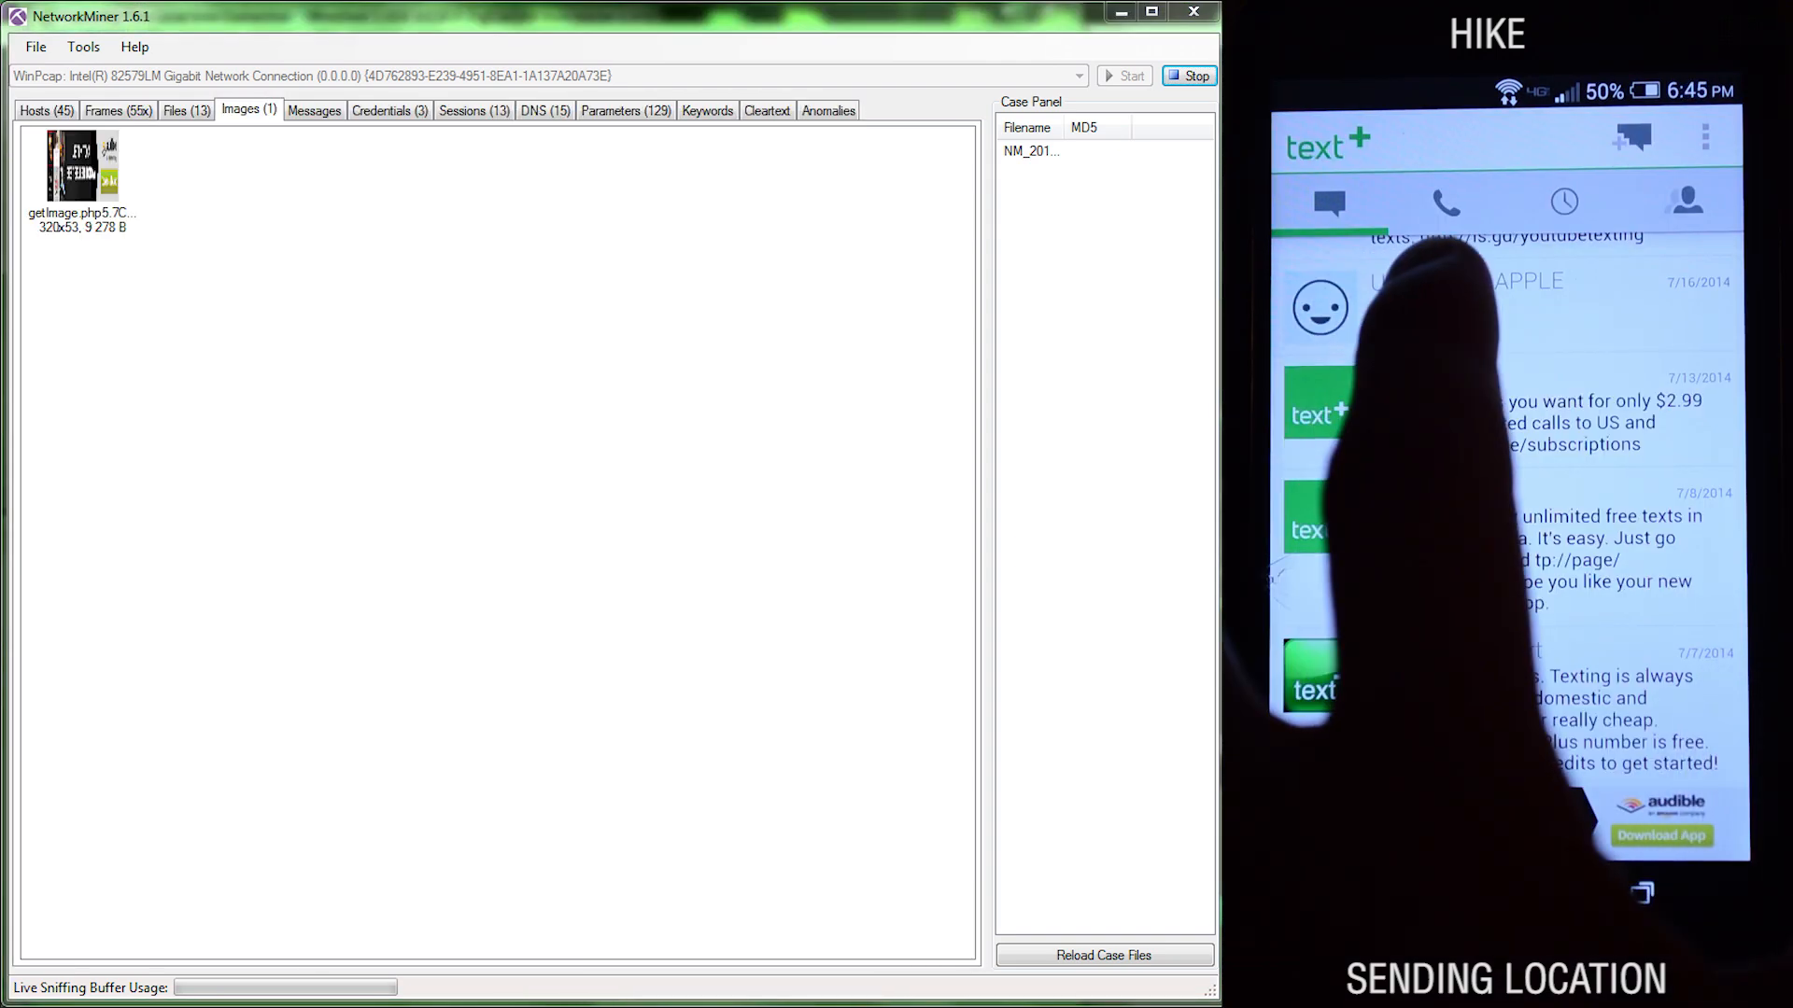
{"action": "left_click", "coordinate": [1476, 308]}
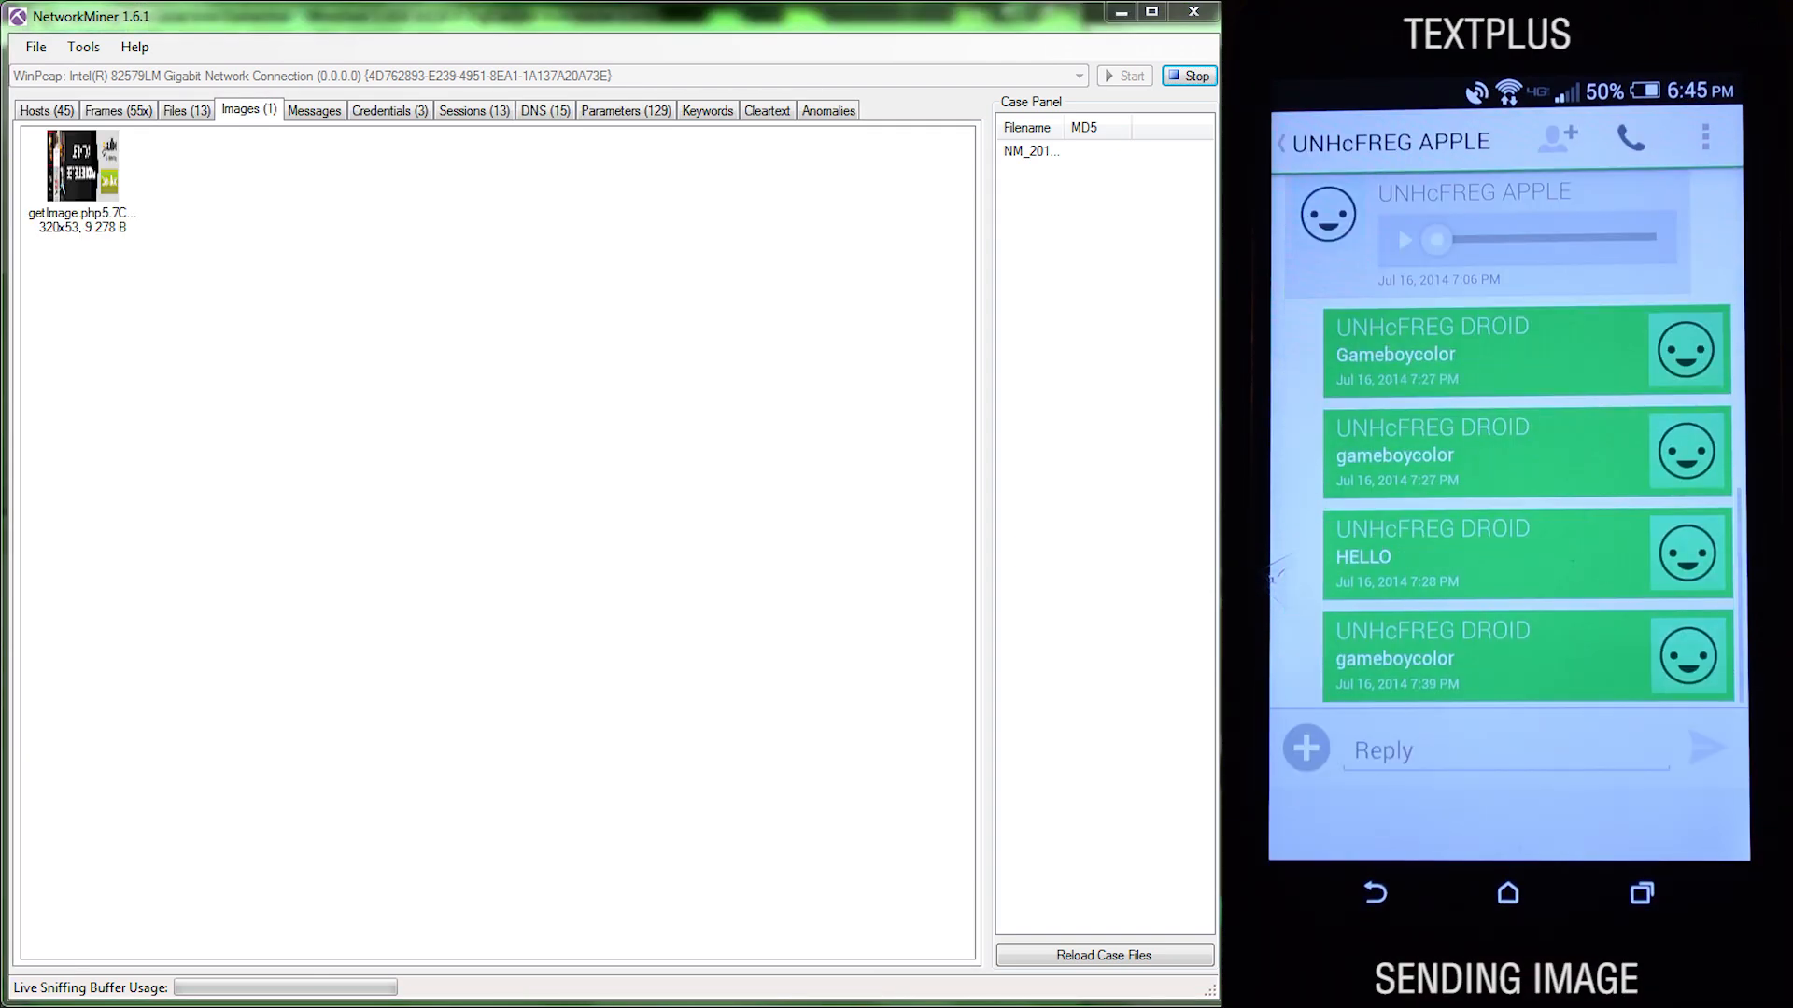
{"action": "left_click", "coordinate": [1305, 747]}
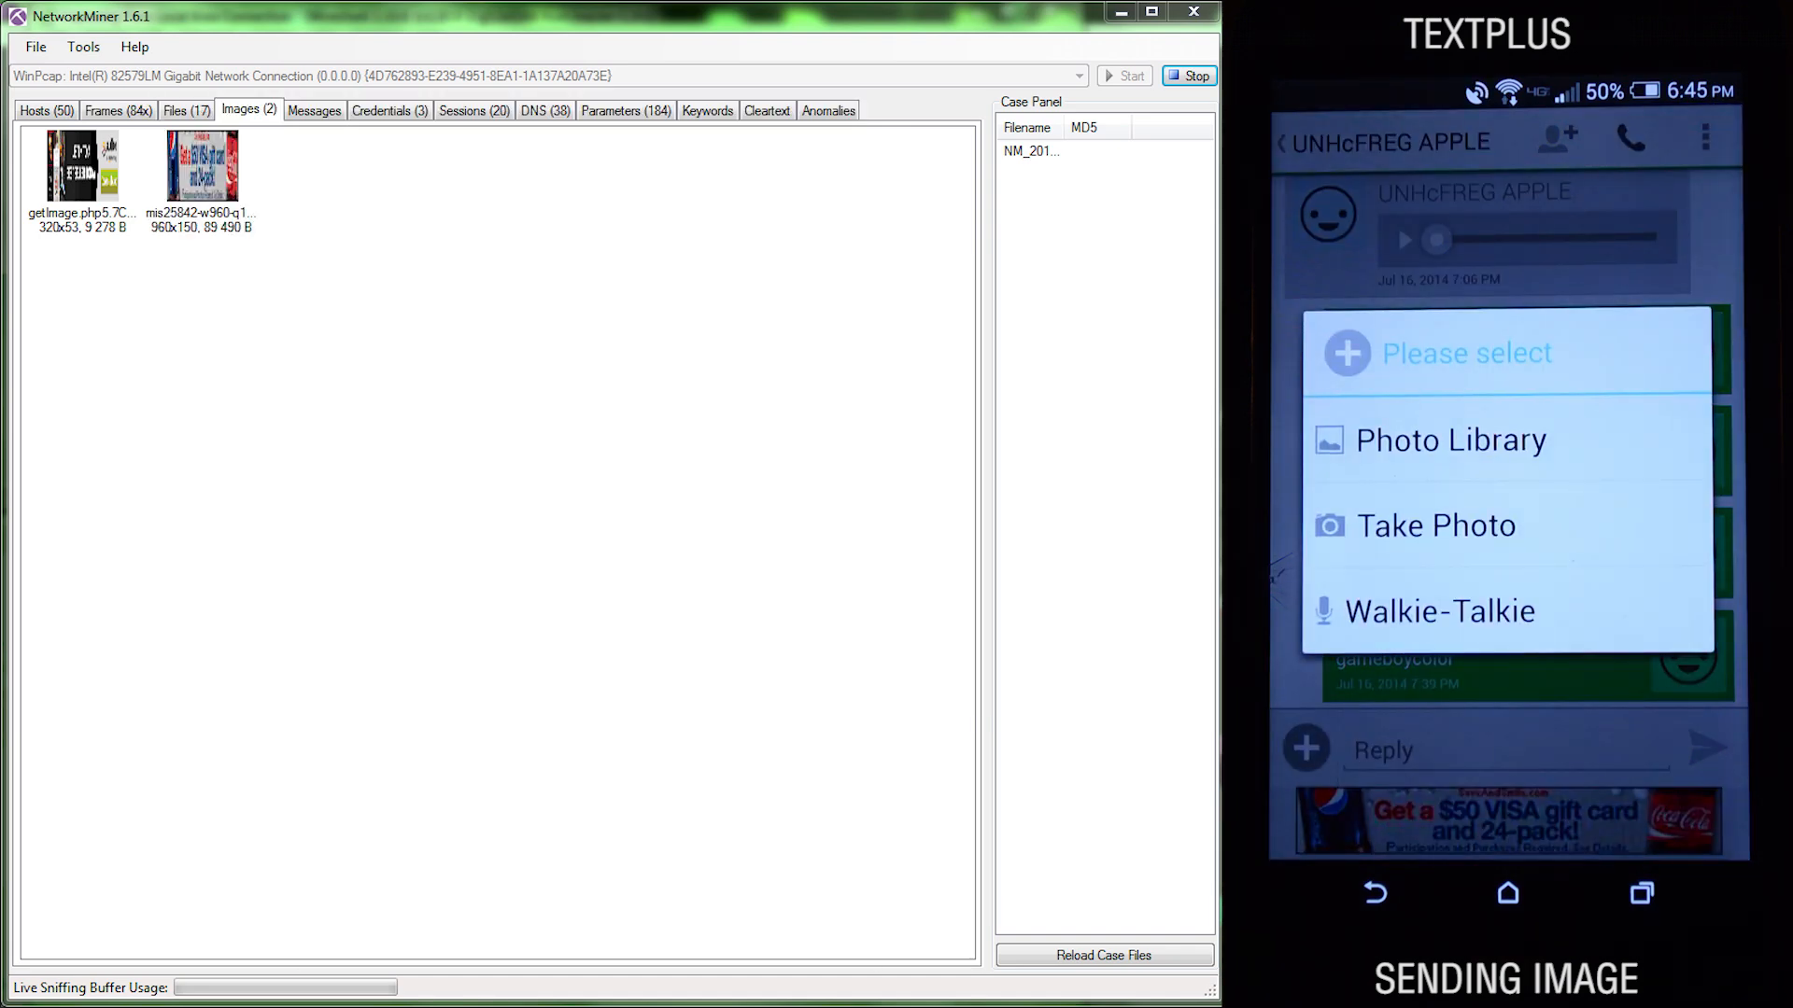
{"action": "left_click", "coordinate": [1449, 439]}
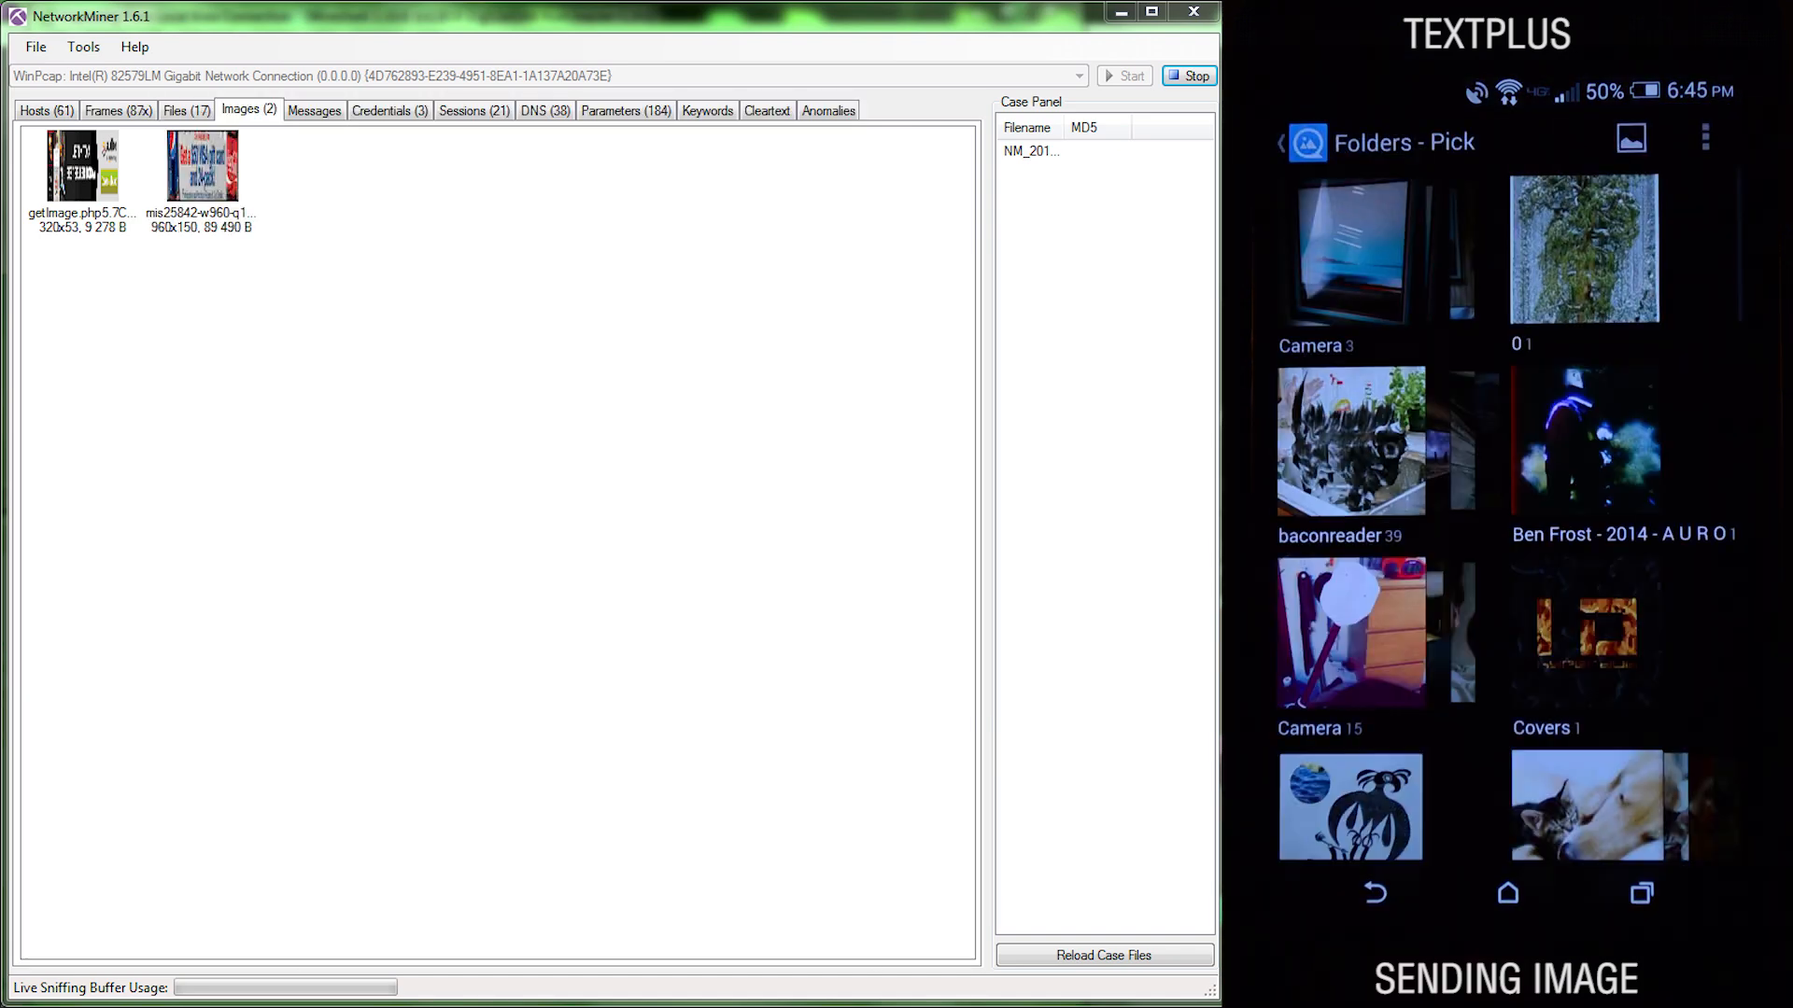
{"action": "left_click", "coordinate": [1350, 441]}
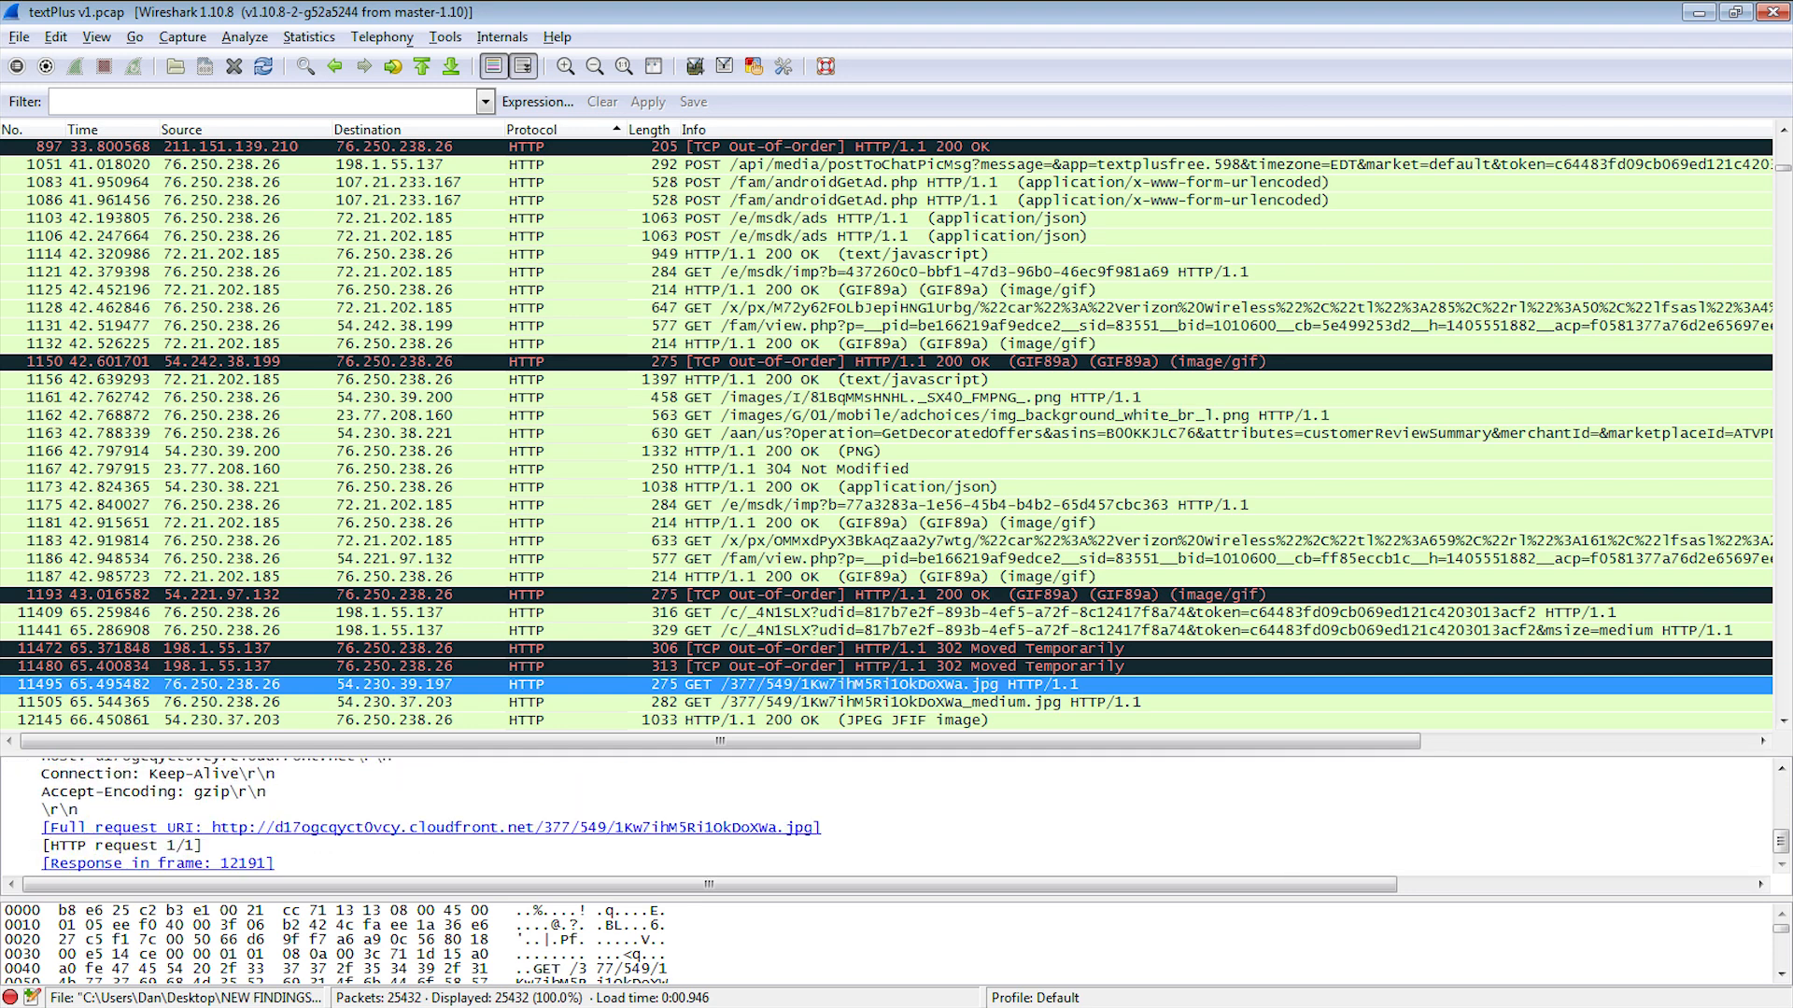
Step: Reveal the full request URI of the server-stored JPEG GET request on the CloudFront host
{"action": "left_click", "coordinate": [431, 827]}
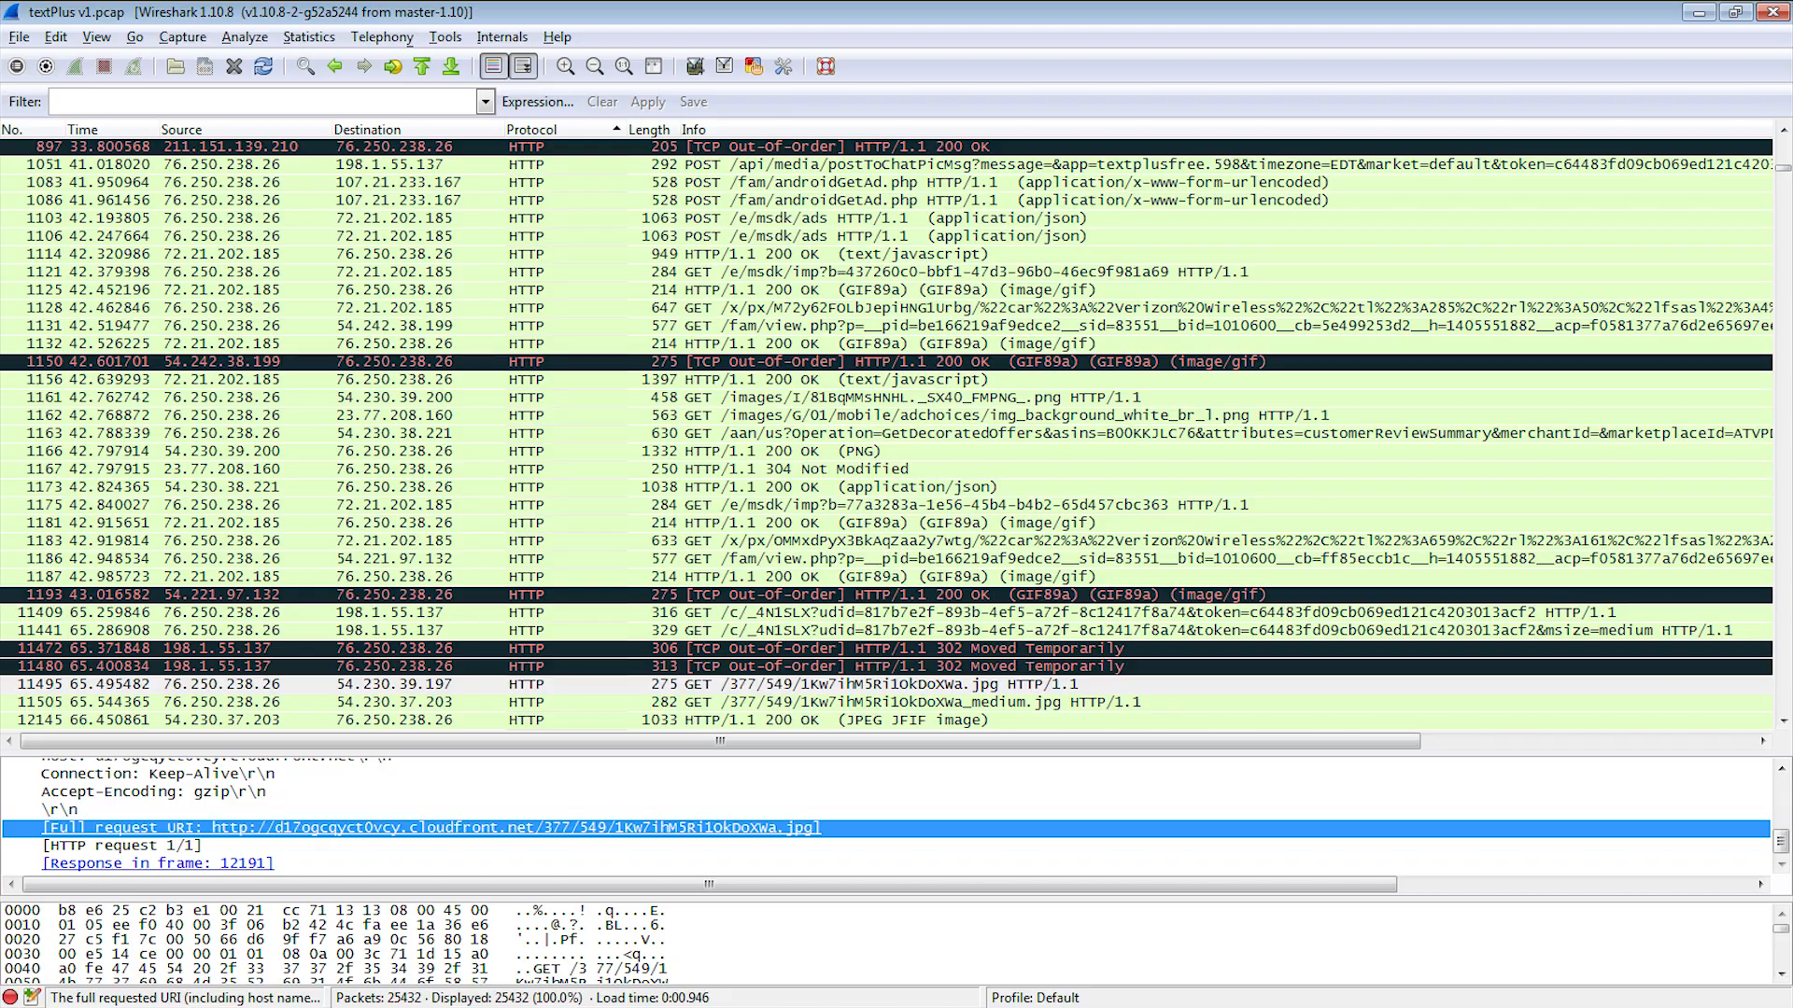